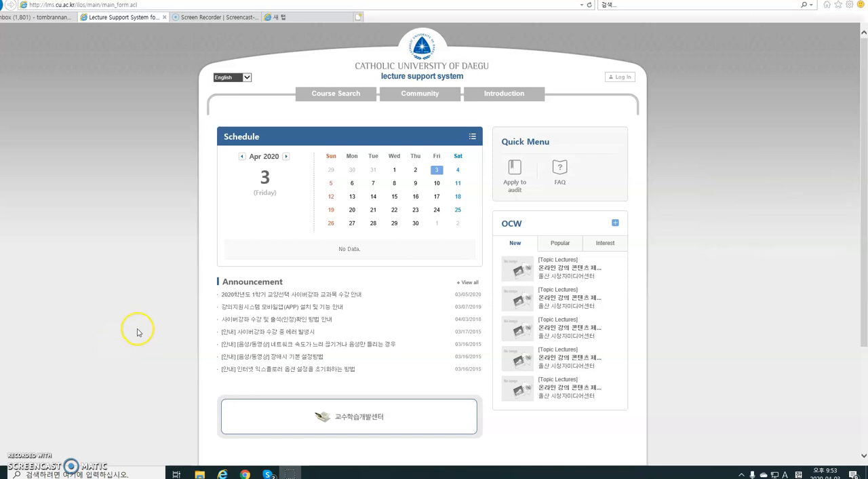
mouse_move(127, 258)
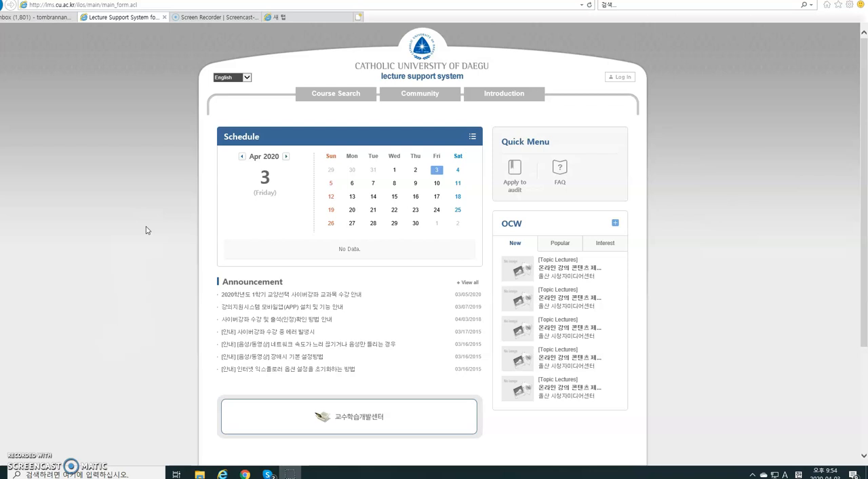
mouse_move(360, 161)
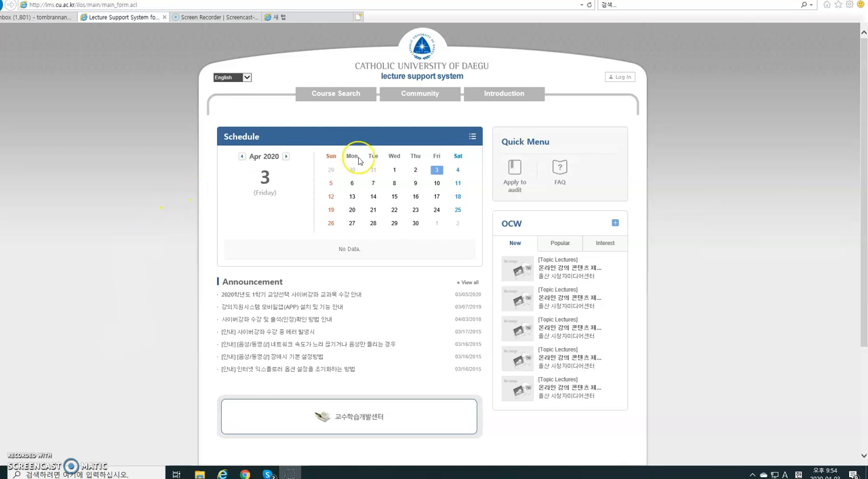
mouse_move(569, 122)
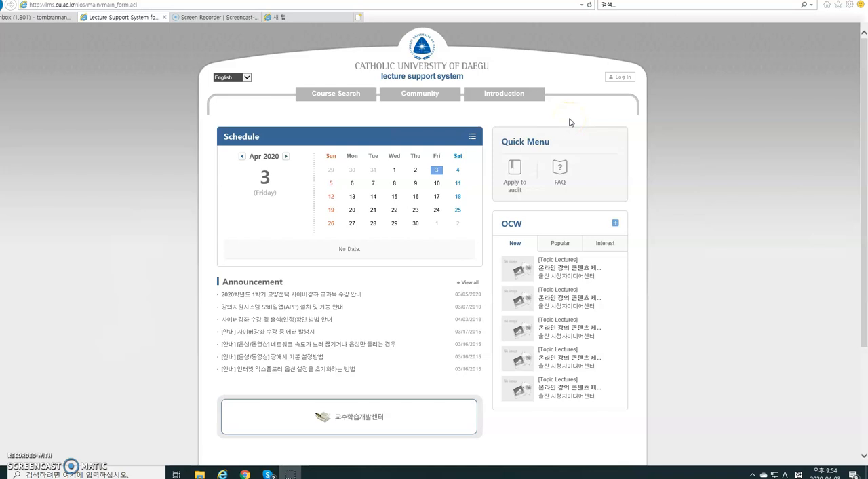
mouse_move(578, 119)
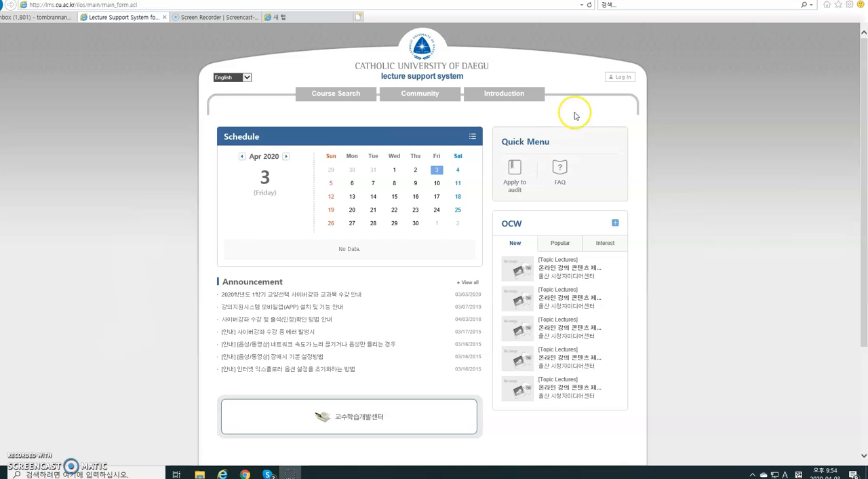
mouse_move(580, 108)
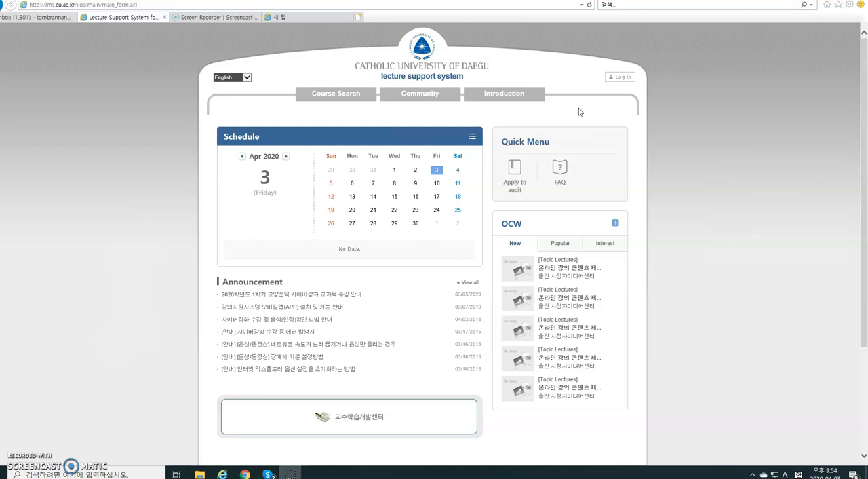
mouse_move(588, 109)
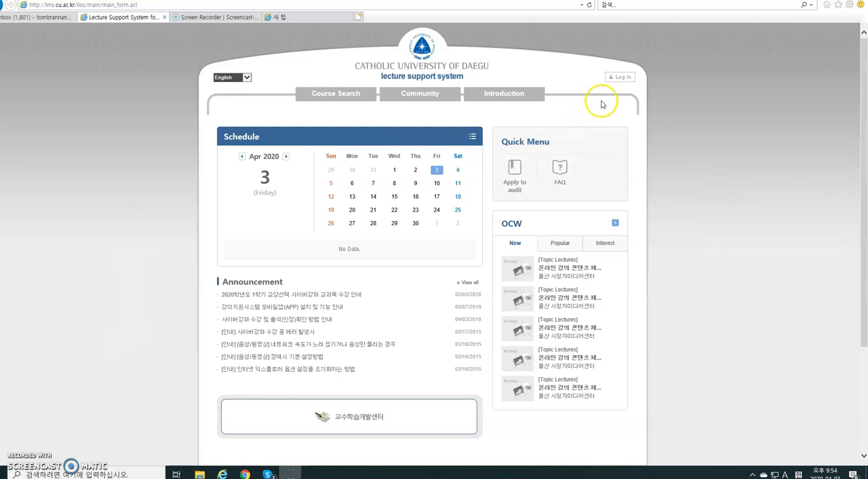
Sign in to the LMS with the member ID and password.
left_click(619, 76)
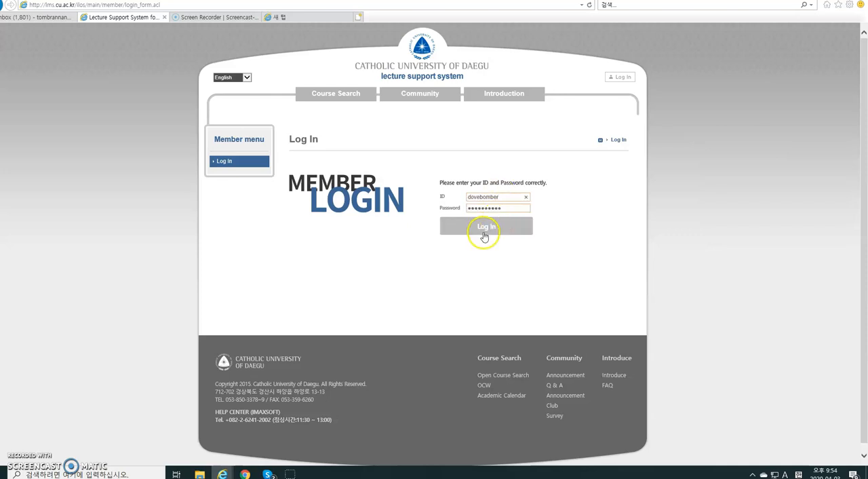
left_click(486, 225)
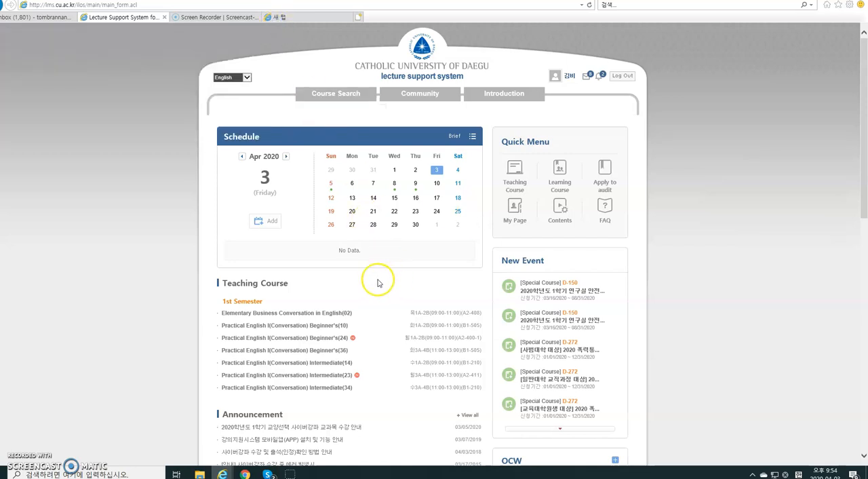
mouse_move(237, 382)
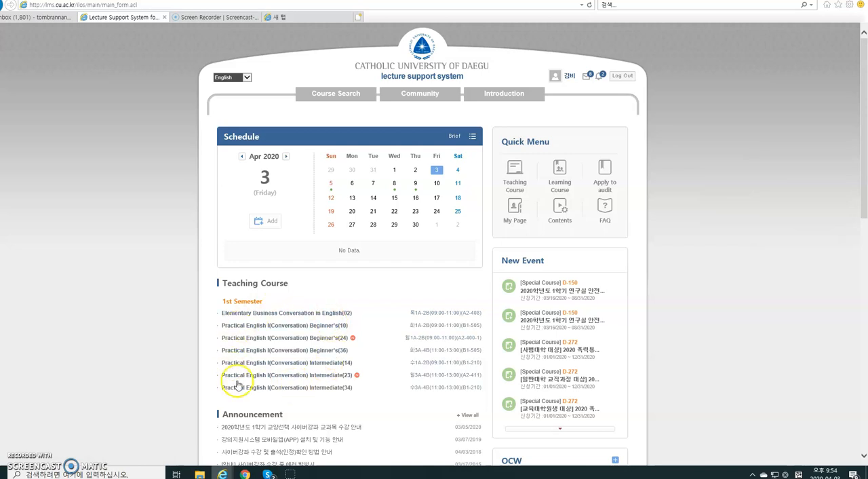
mouse_move(350, 333)
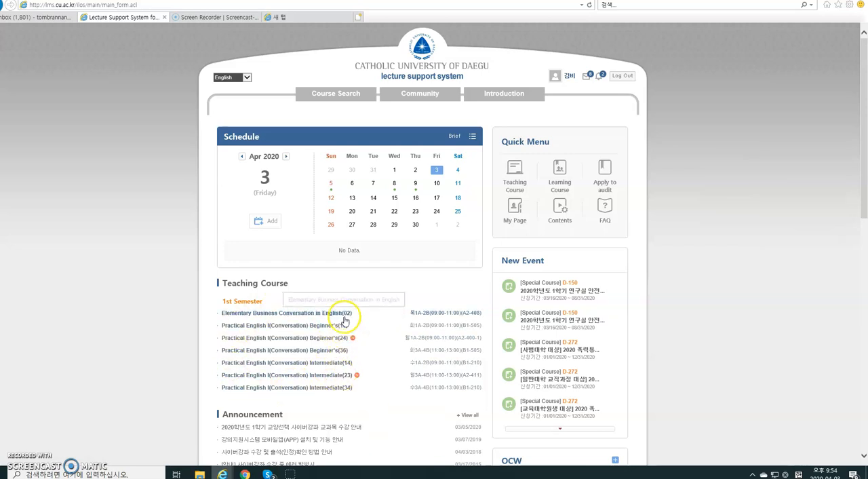
mouse_move(344, 317)
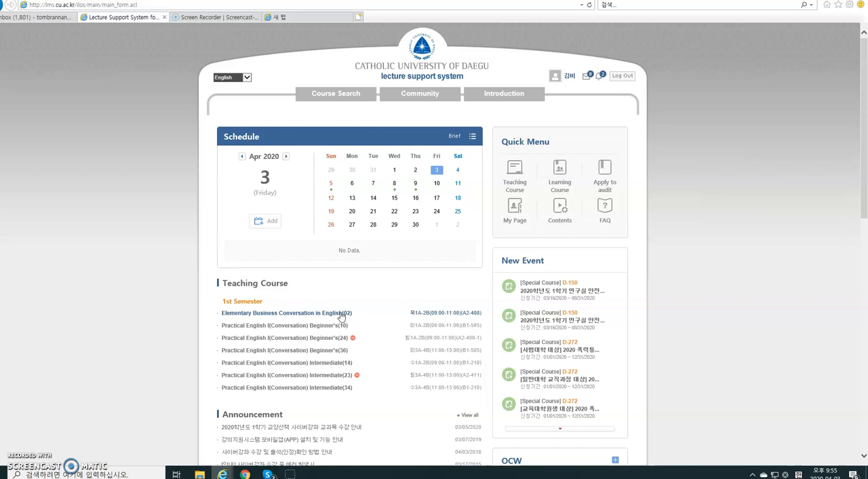
Go into the Elementary Business Conversation in English (02) course page.
left_click(285, 311)
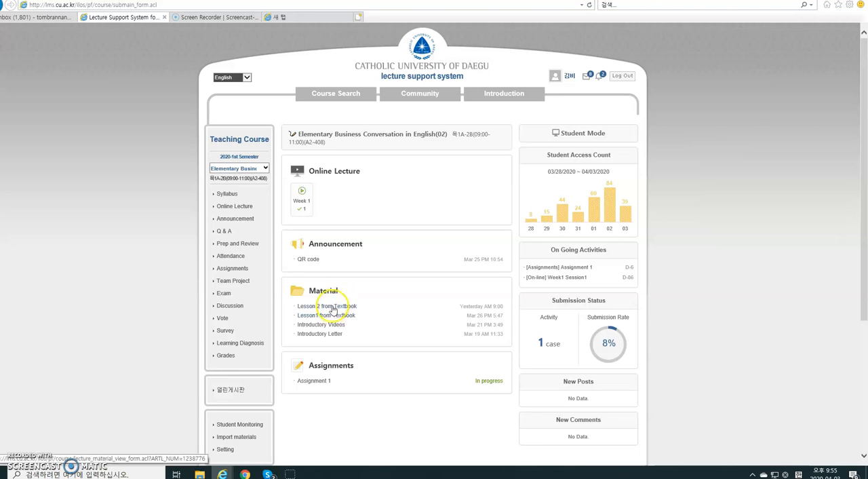
mouse_move(328, 288)
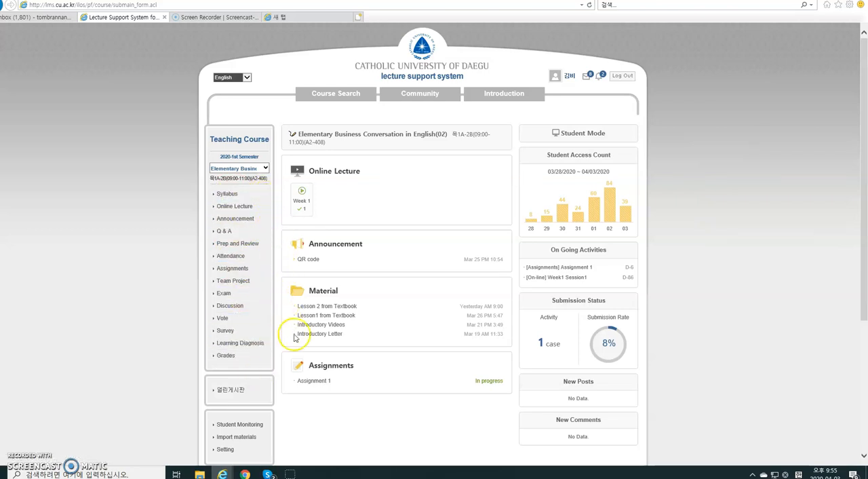
mouse_move(332, 355)
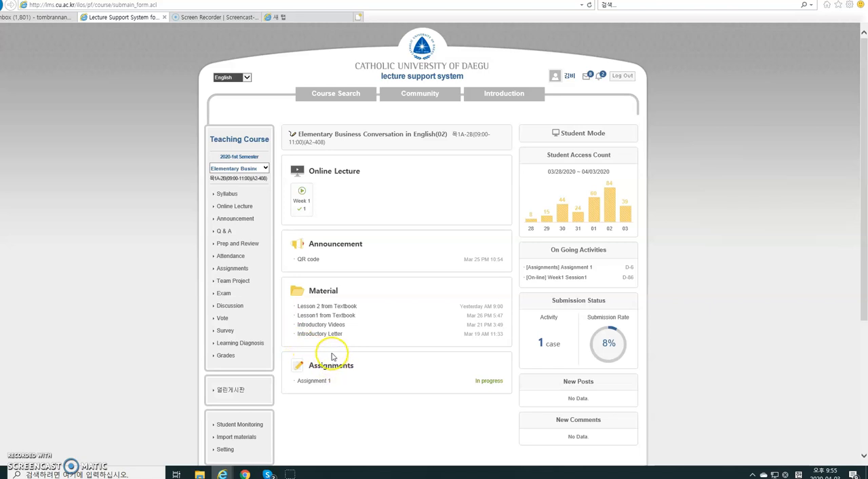
mouse_move(339, 372)
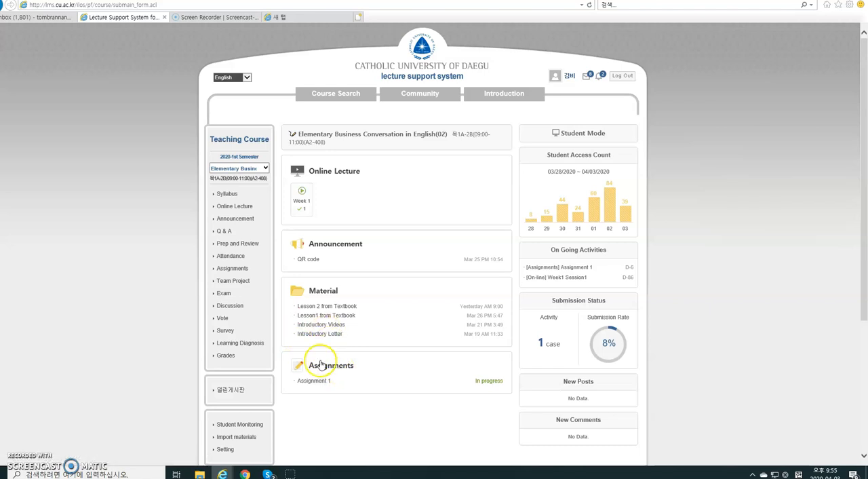
mouse_move(337, 355)
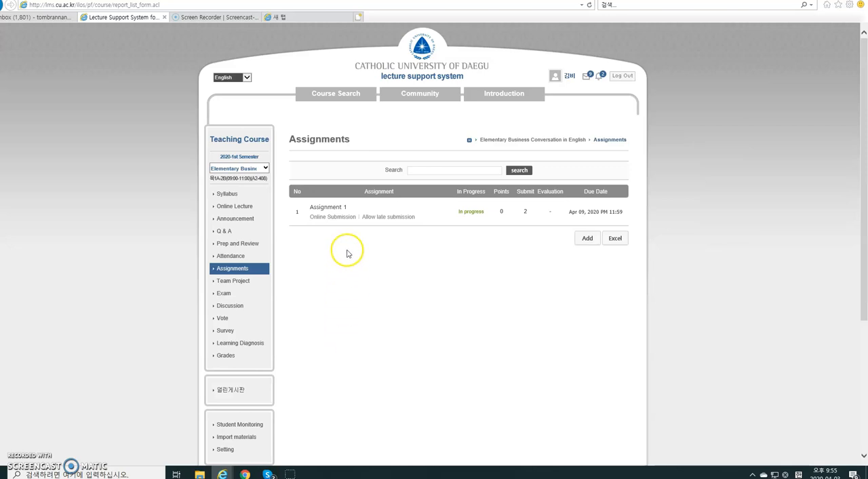
mouse_move(419, 222)
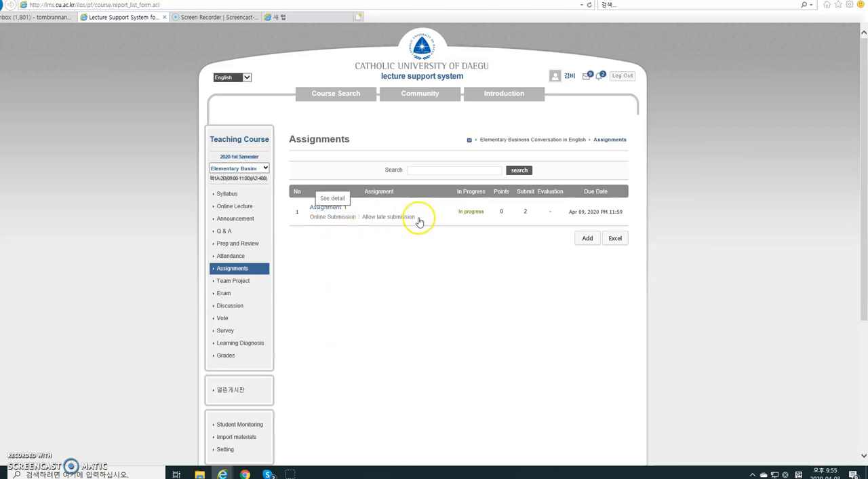
mouse_move(396, 211)
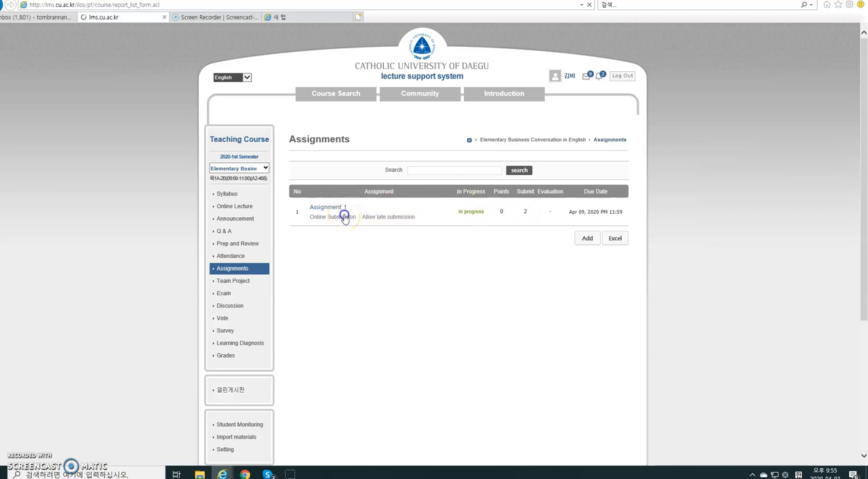
left_click(325, 206)
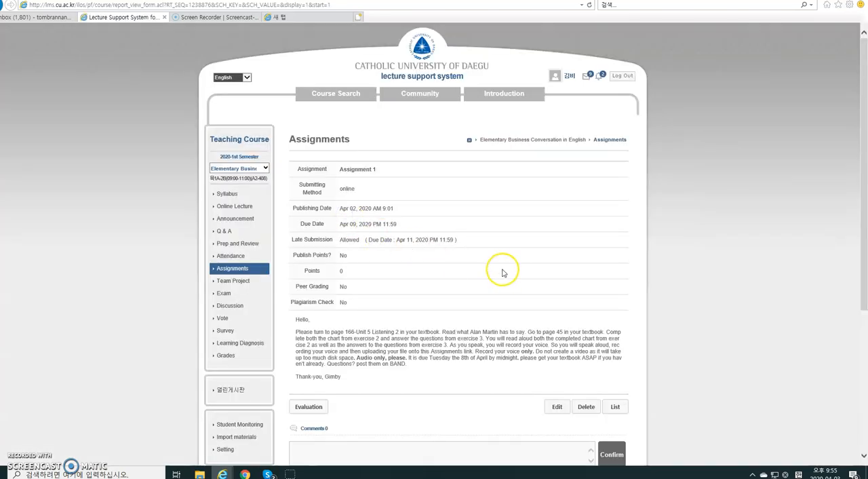
scroll("down", 3)
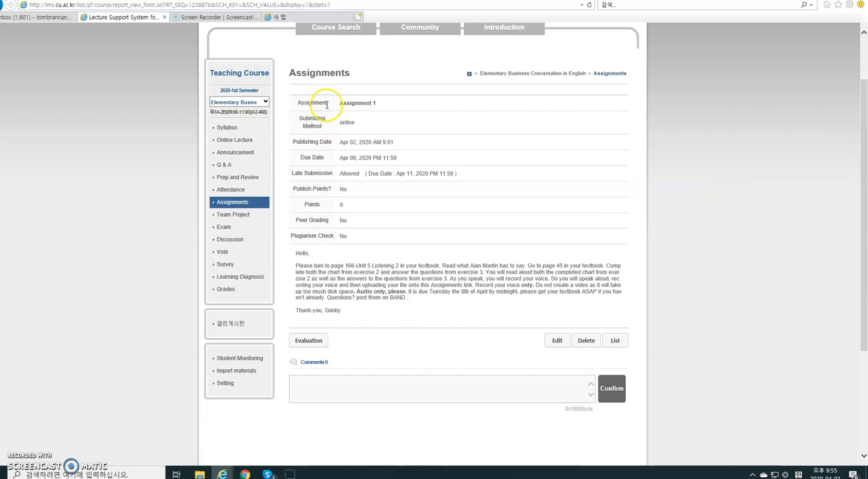
mouse_move(384, 114)
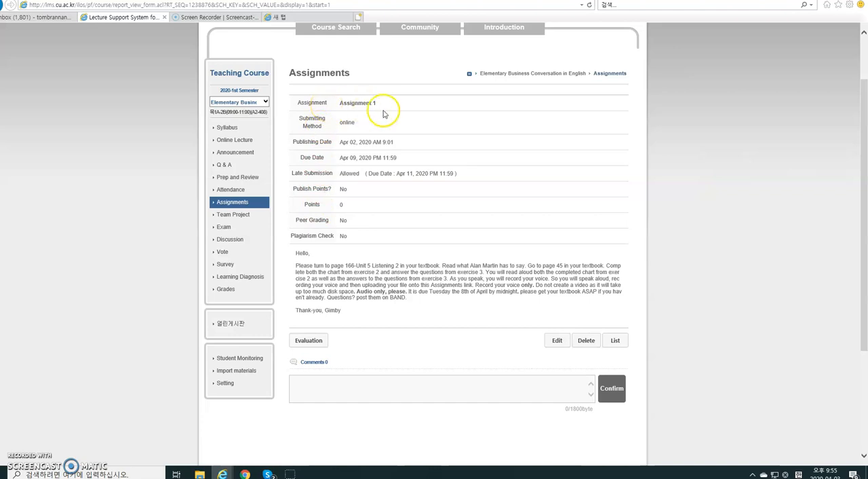
mouse_move(368, 188)
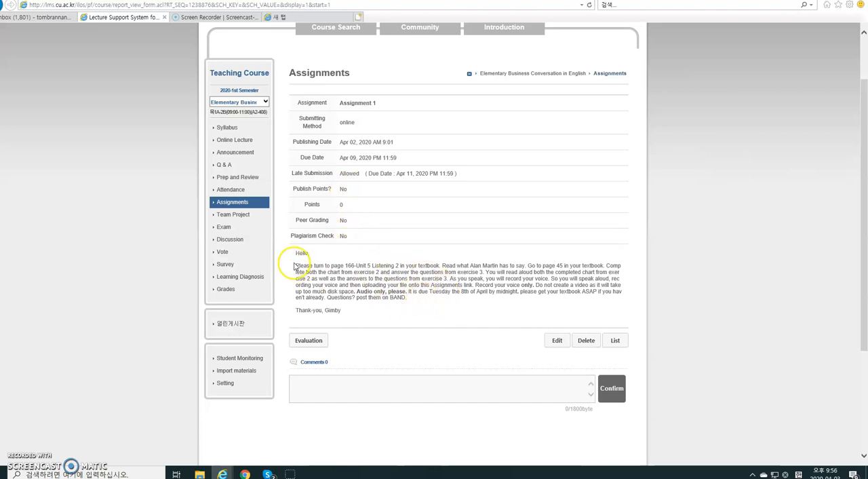
mouse_move(303, 265)
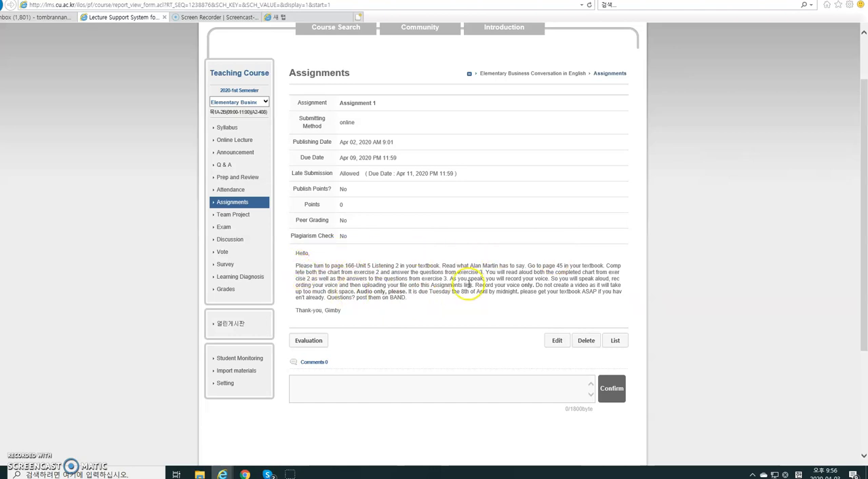
mouse_move(439, 323)
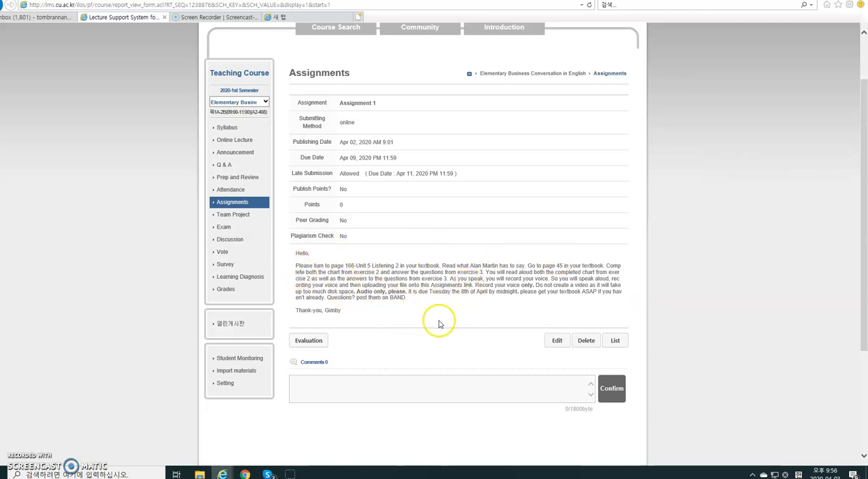
mouse_move(437, 320)
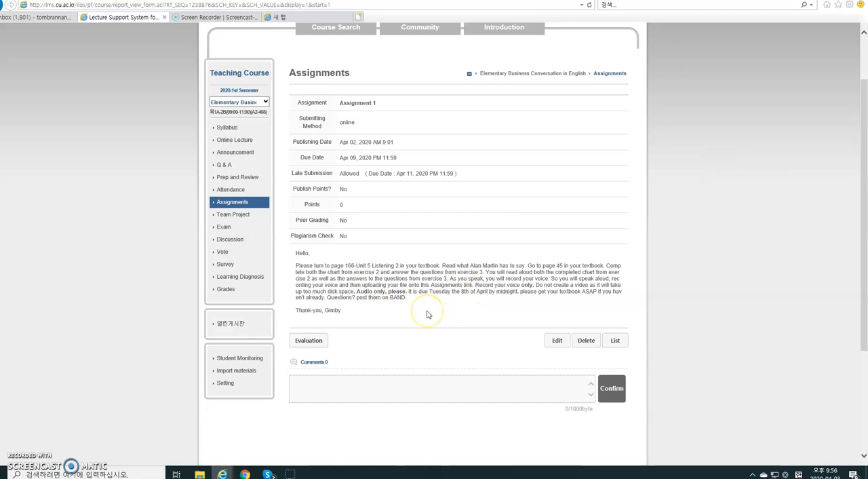
mouse_move(428, 315)
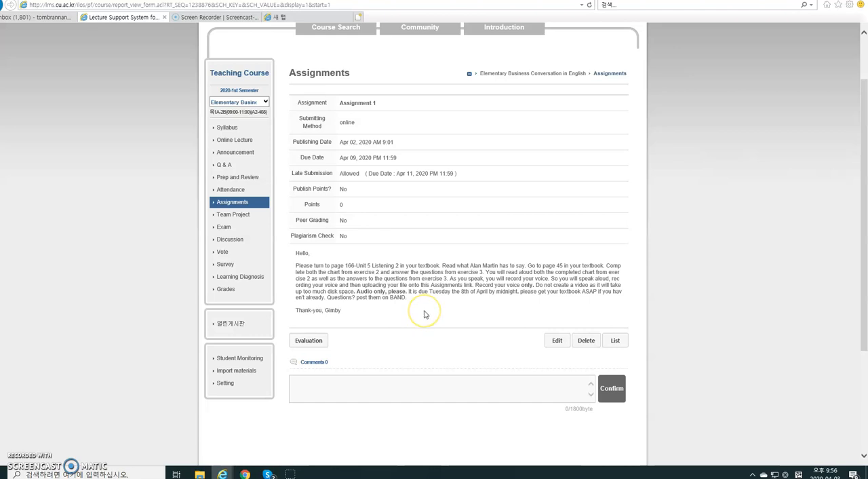
mouse_move(424, 312)
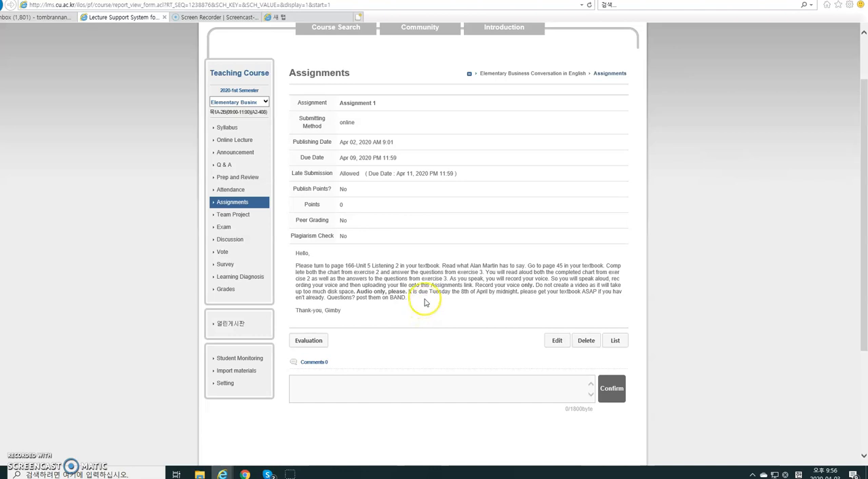
mouse_move(366, 238)
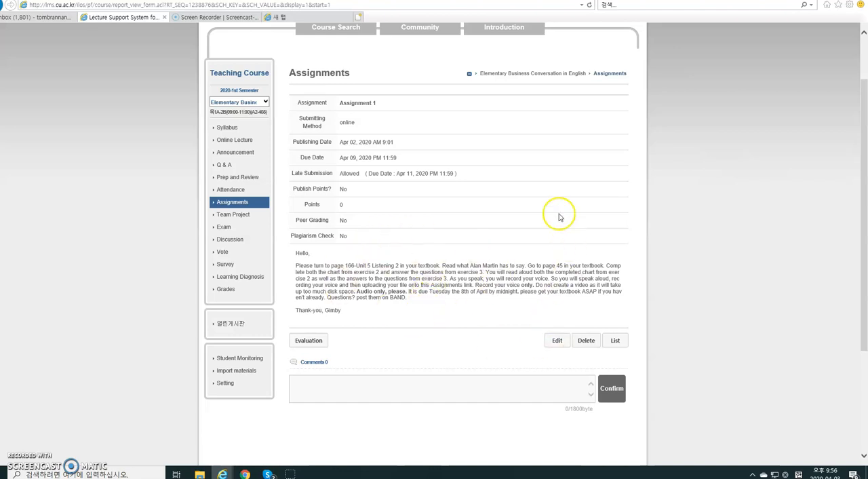
mouse_move(681, 166)
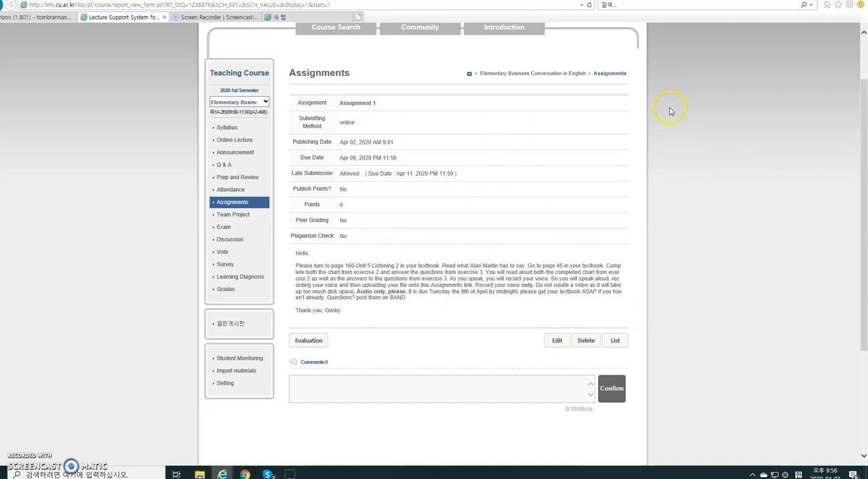
mouse_move(627, 103)
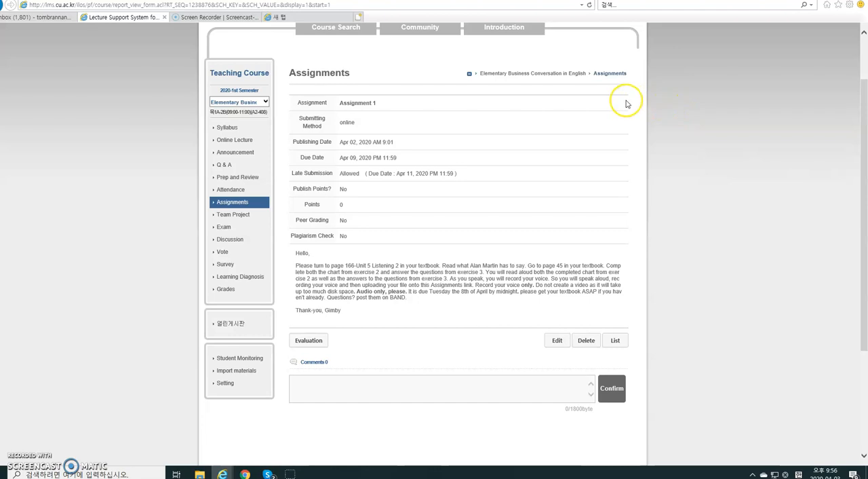
mouse_move(624, 106)
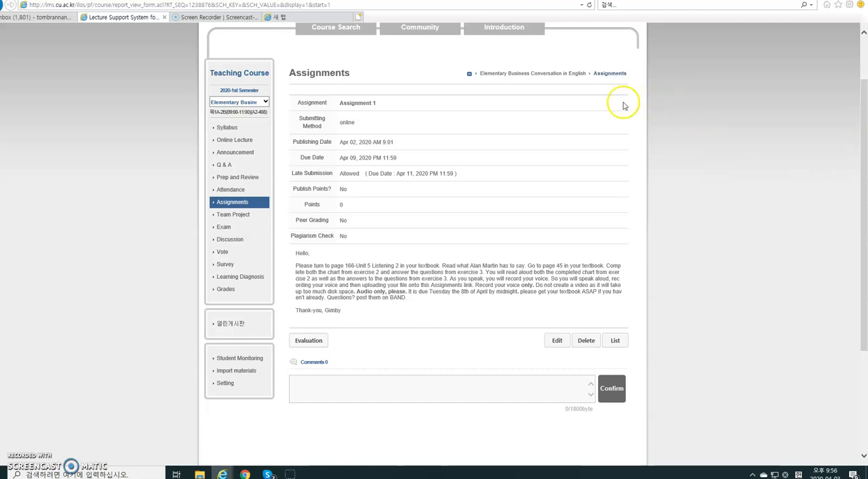
mouse_move(457, 236)
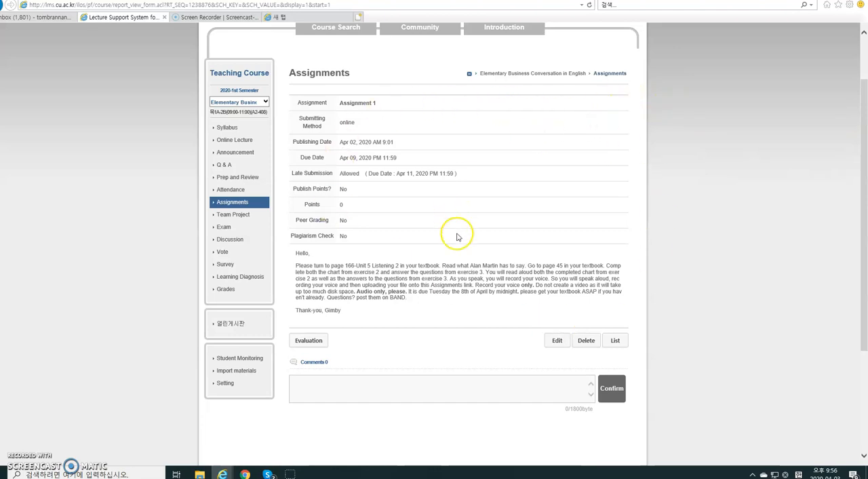
mouse_move(584, 179)
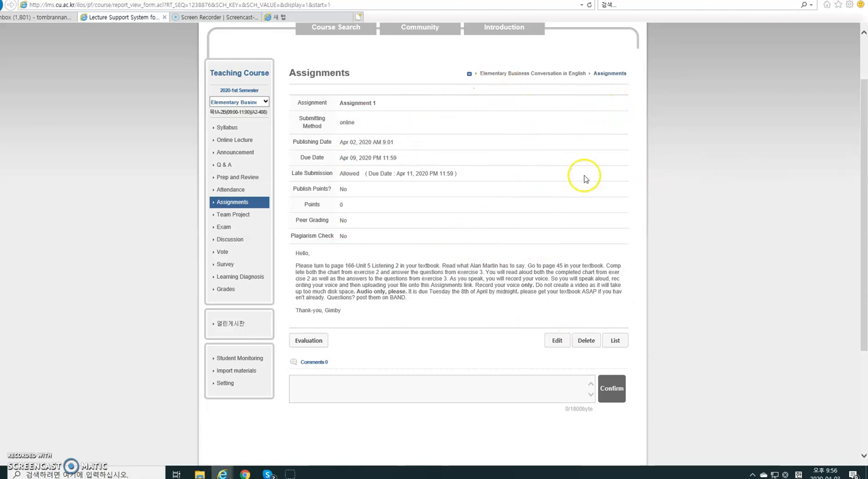
mouse_move(409, 185)
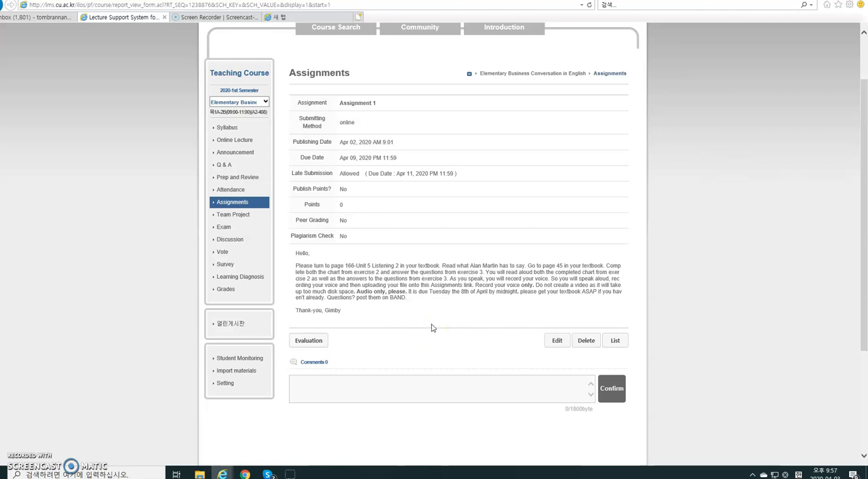
mouse_move(431, 322)
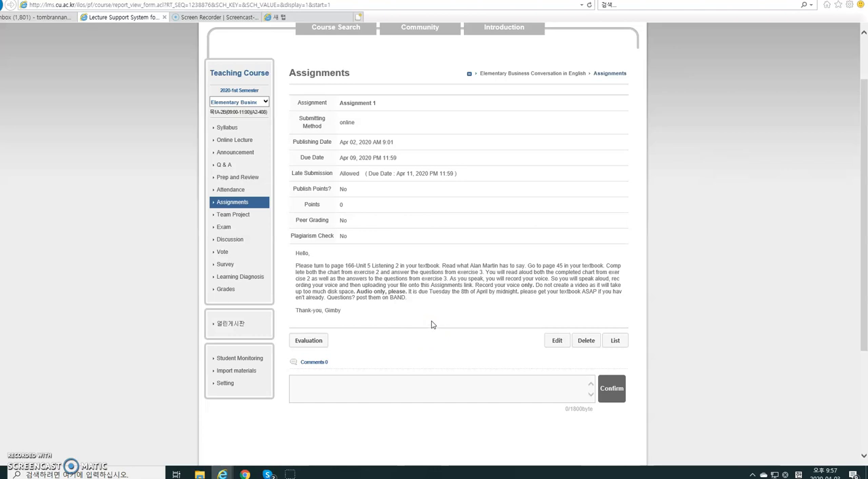
mouse_move(432, 322)
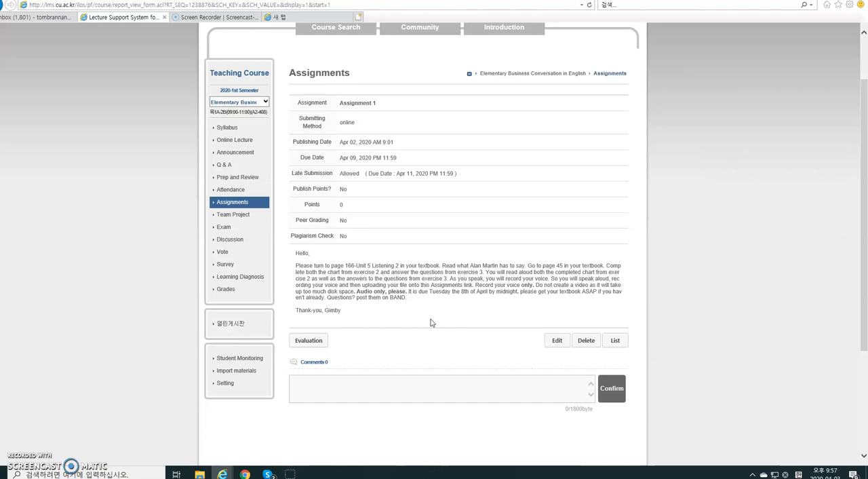
mouse_move(236, 151)
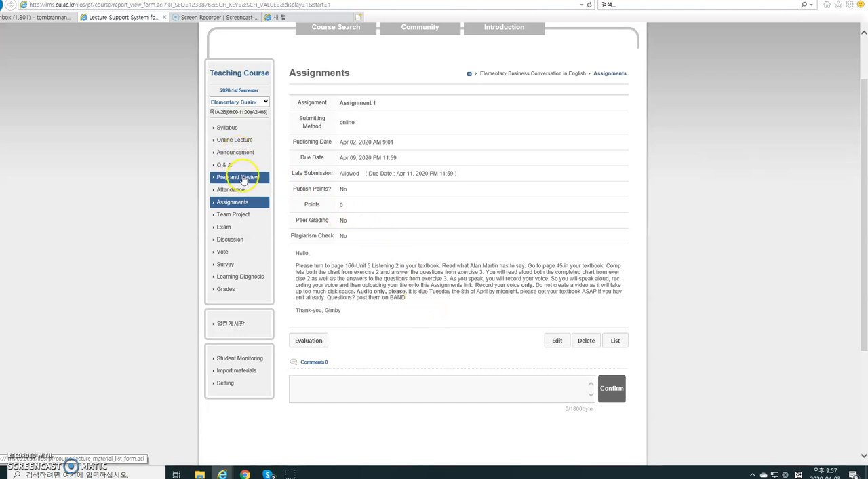
Show the course Announcement board listing the QR code post.
left_click(237, 176)
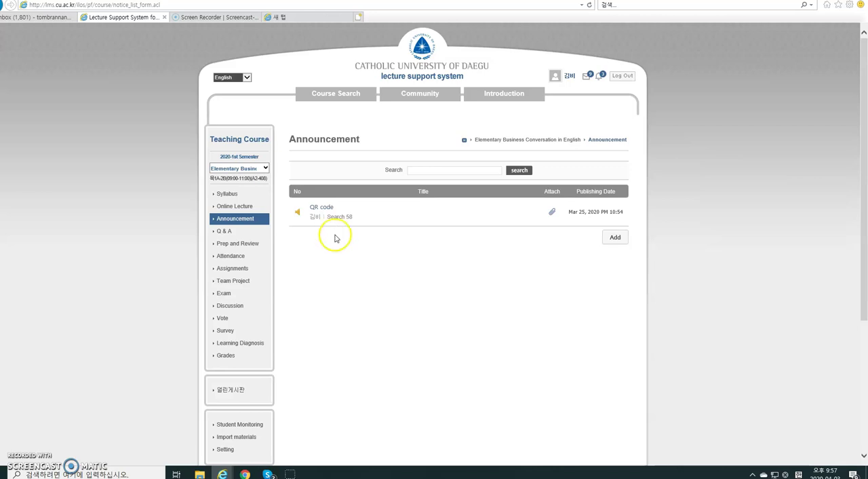
mouse_move(377, 288)
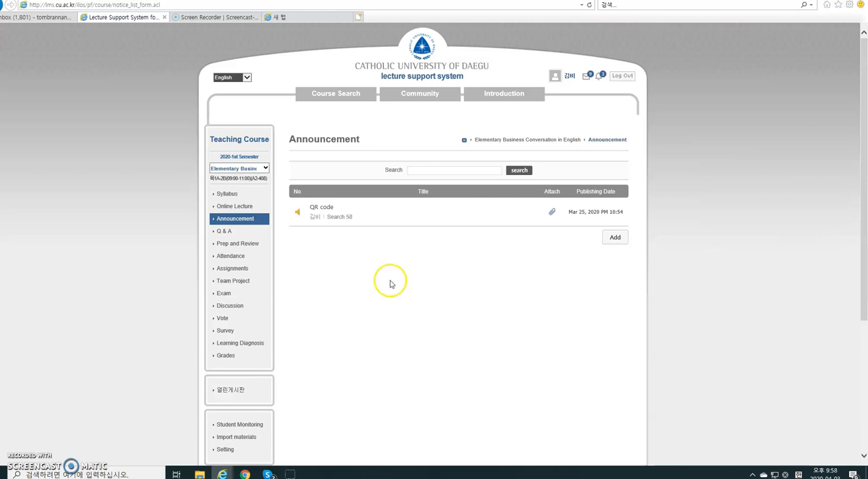
mouse_move(360, 355)
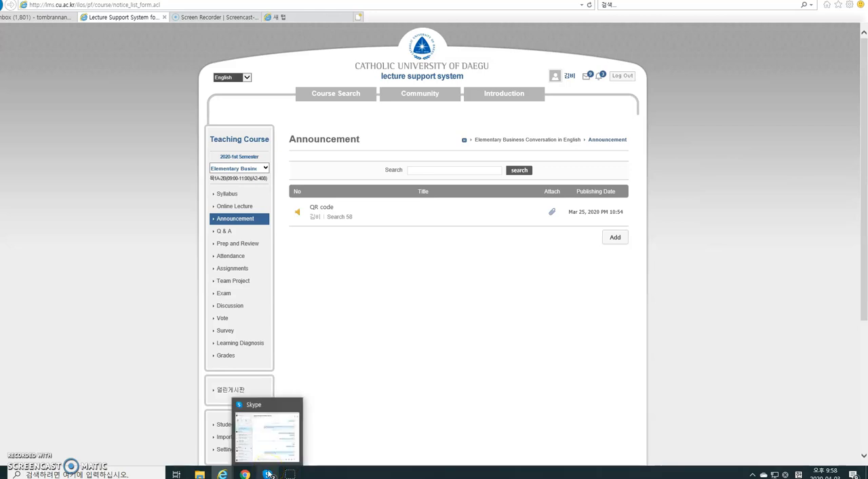
Bring up the Skype chat with Sprout fireman-online service from the taskbar.
left_click(268, 475)
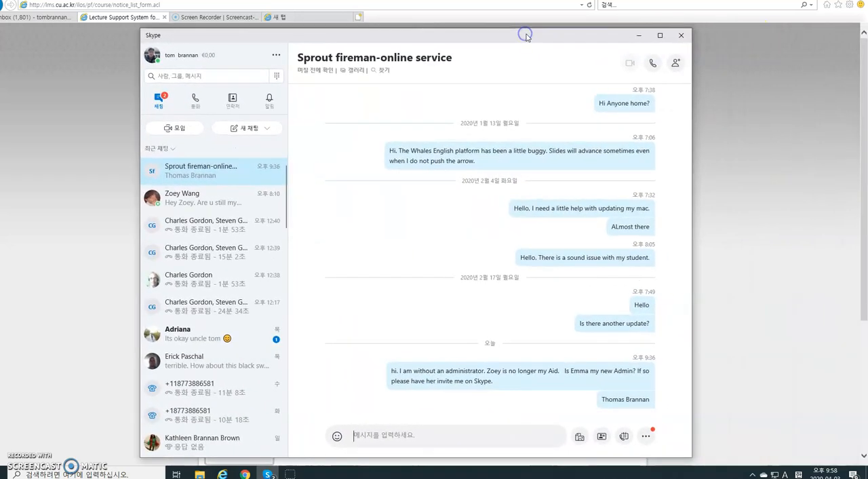
mouse_move(528, 38)
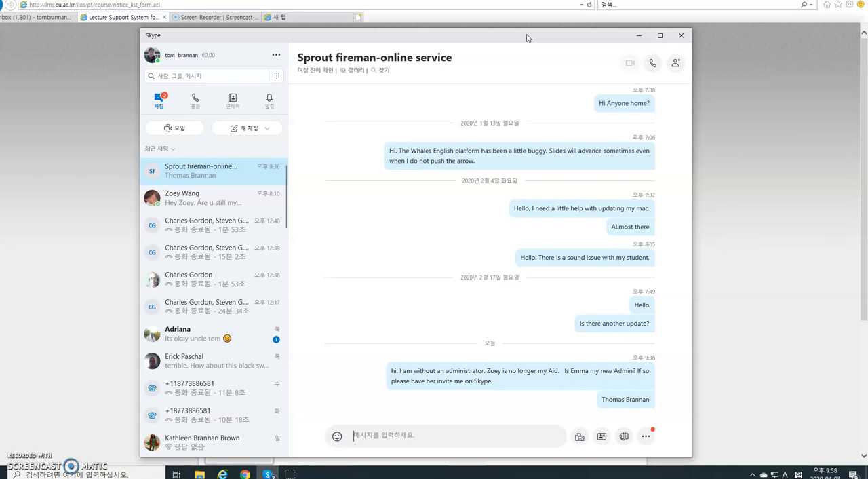
mouse_move(534, 13)
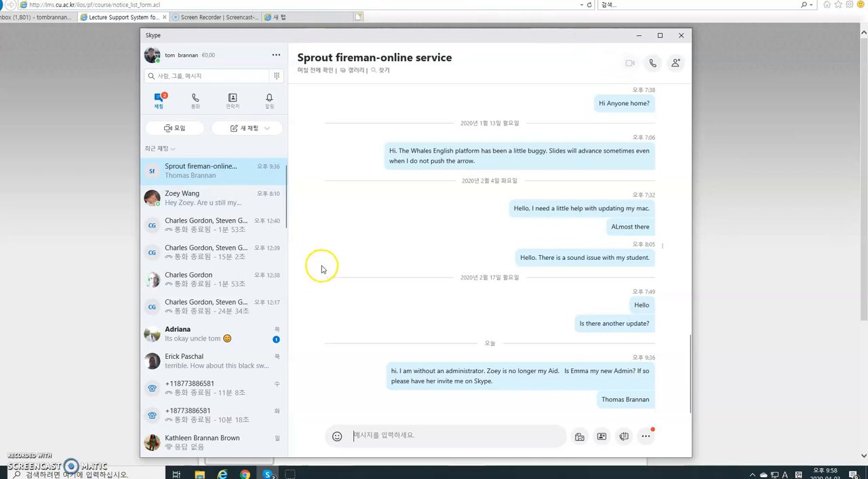
mouse_move(339, 388)
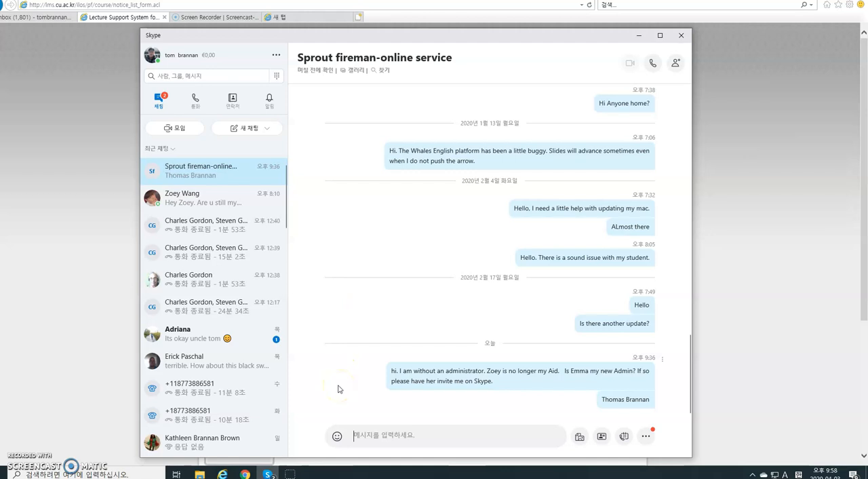
mouse_move(320, 411)
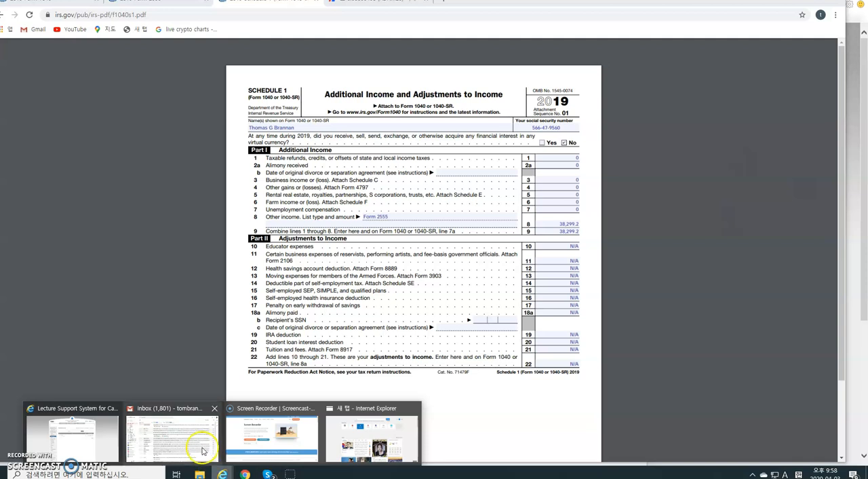
Switch to the Internet Explorer window showing the new-tab start page.
left_click(171, 433)
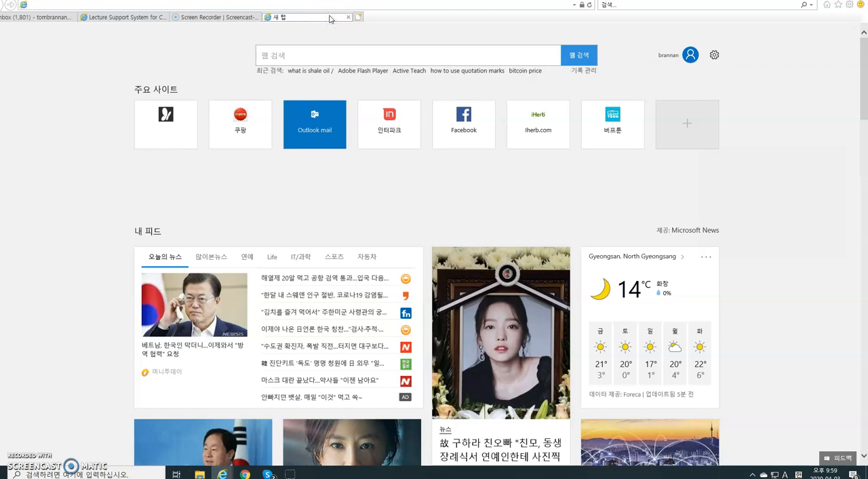
mouse_move(328, 22)
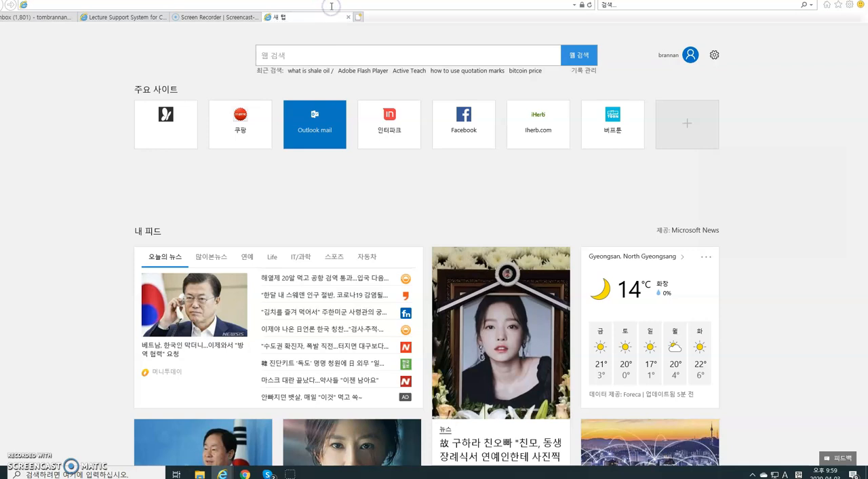
Load skype.com and switch the Daesung Skype site to English from the footer.
type("skype.com/")
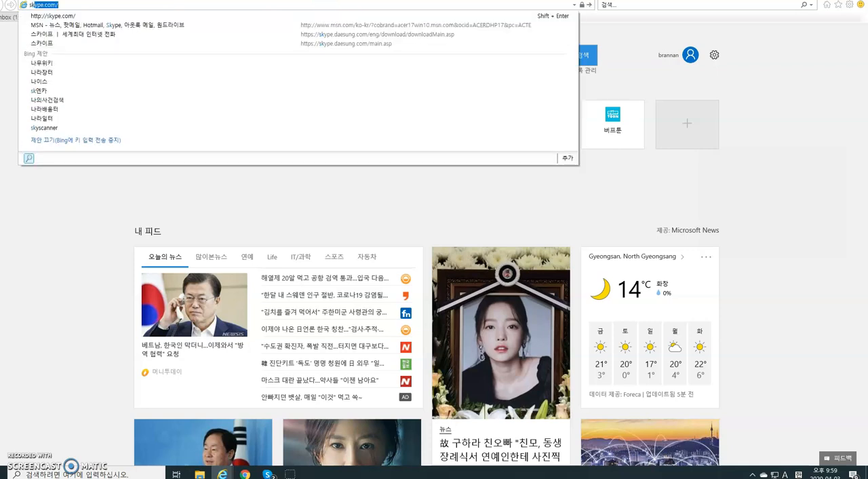
type("skype")
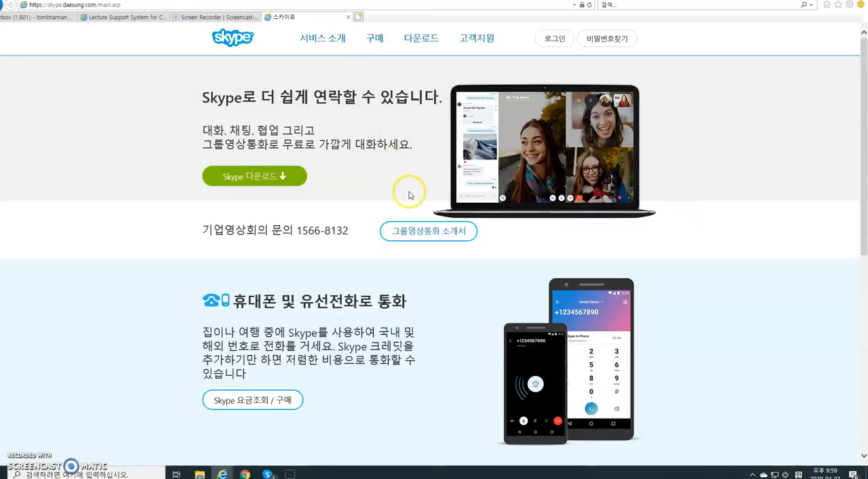
scroll("down", 3)
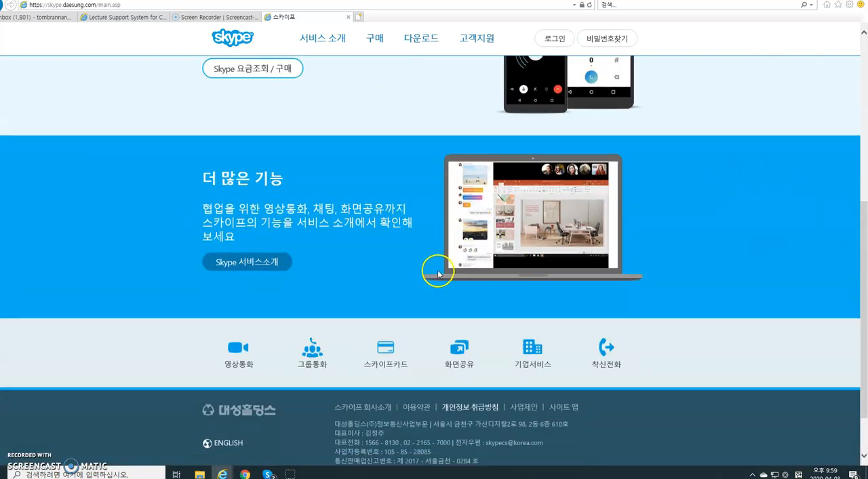
left_click(227, 442)
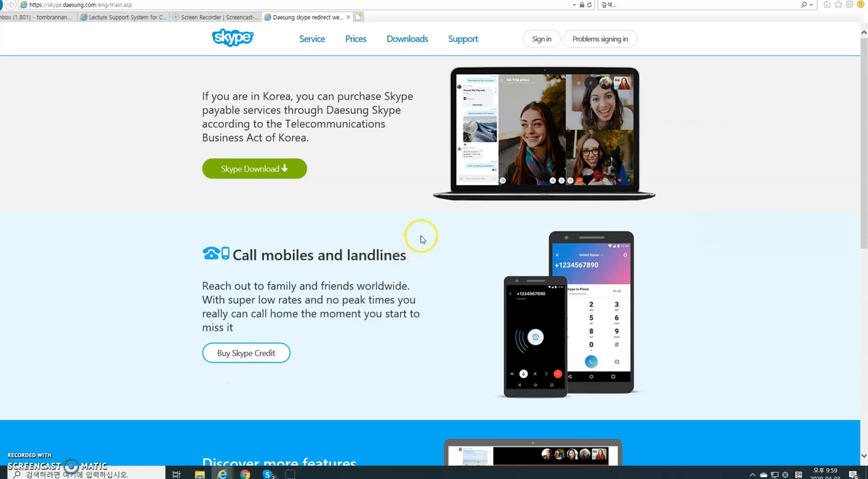
mouse_move(260, 168)
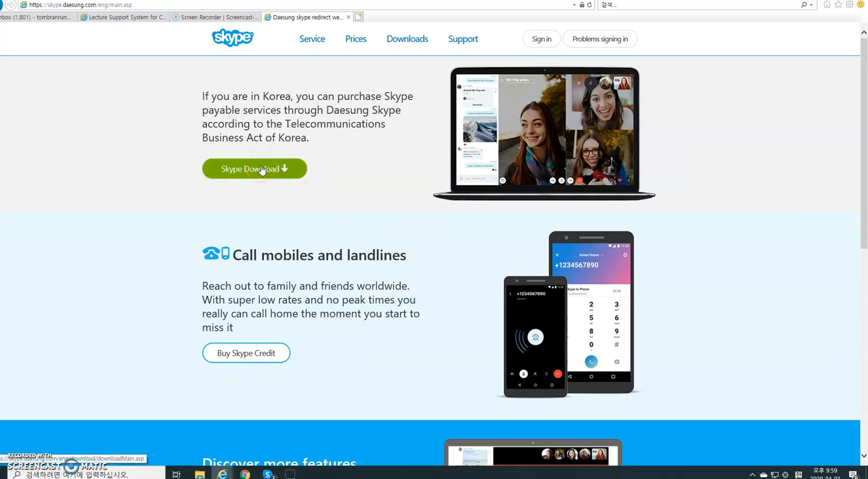
Navigate Downloads > Mobile > Android to reach the Skype for Android page.
left_click(255, 168)
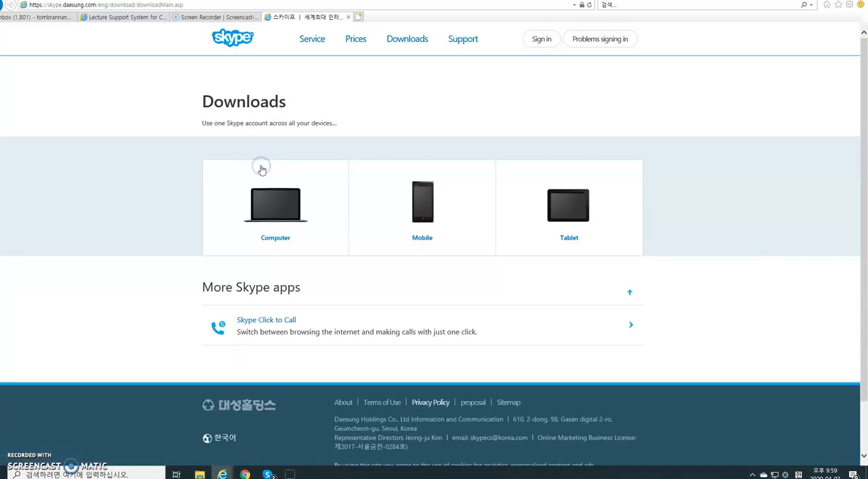
mouse_move(423, 206)
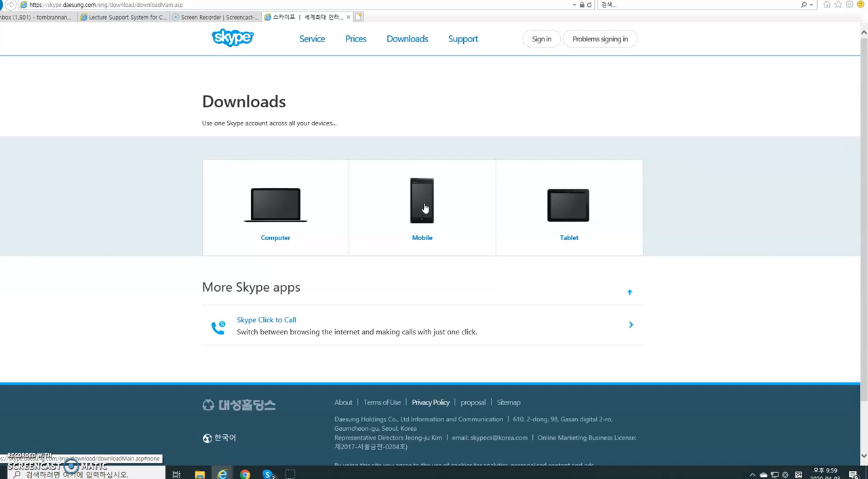
mouse_move(423, 206)
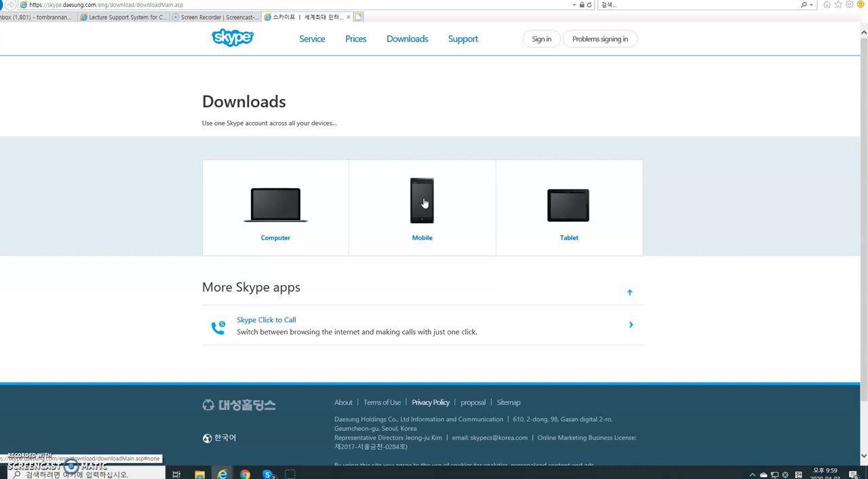
left_click(422, 204)
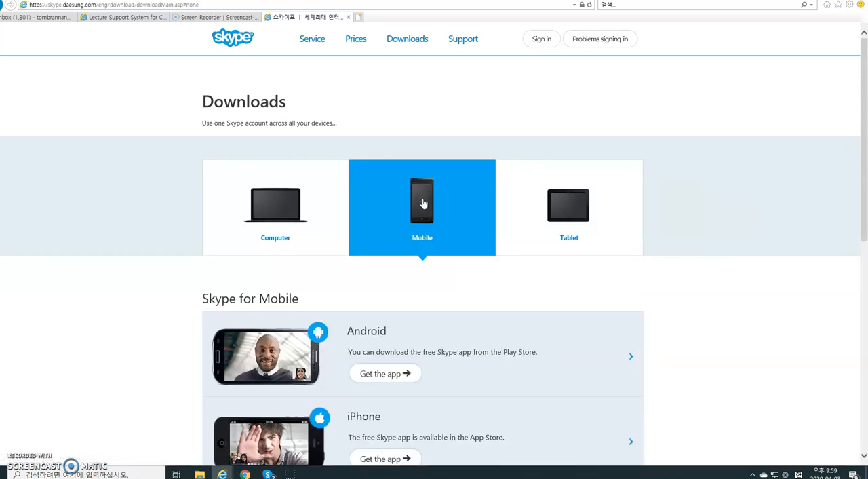
mouse_move(361, 336)
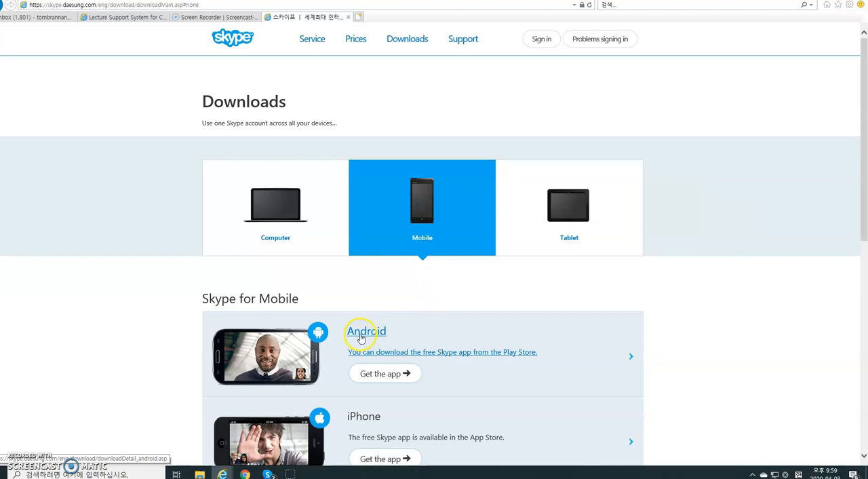
mouse_move(379, 373)
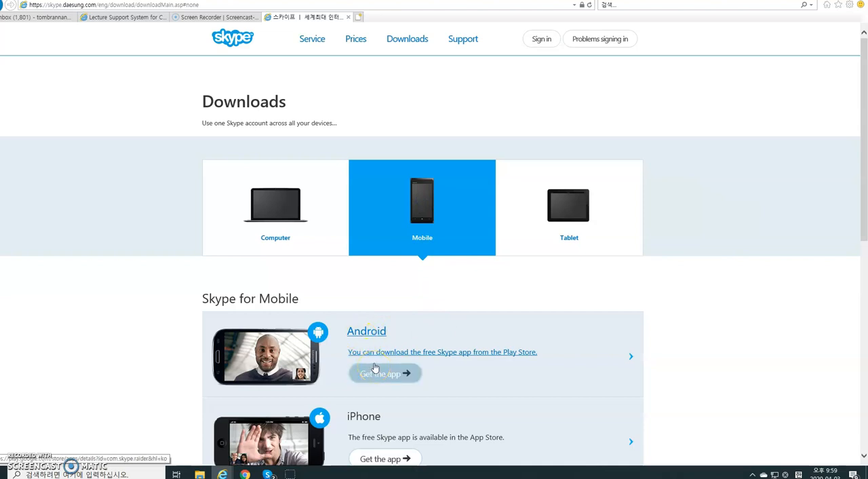
left_click(385, 373)
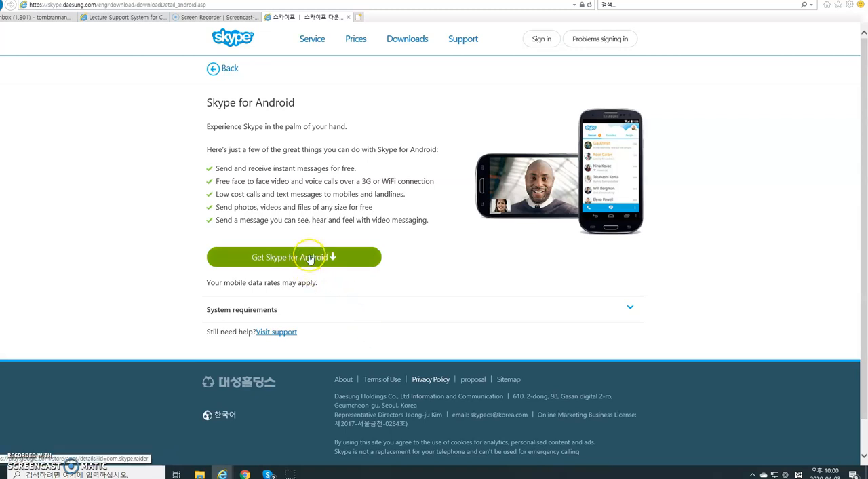
Get Skype for Android, landing on its Google Play listing marked Installed.
left_click(309, 257)
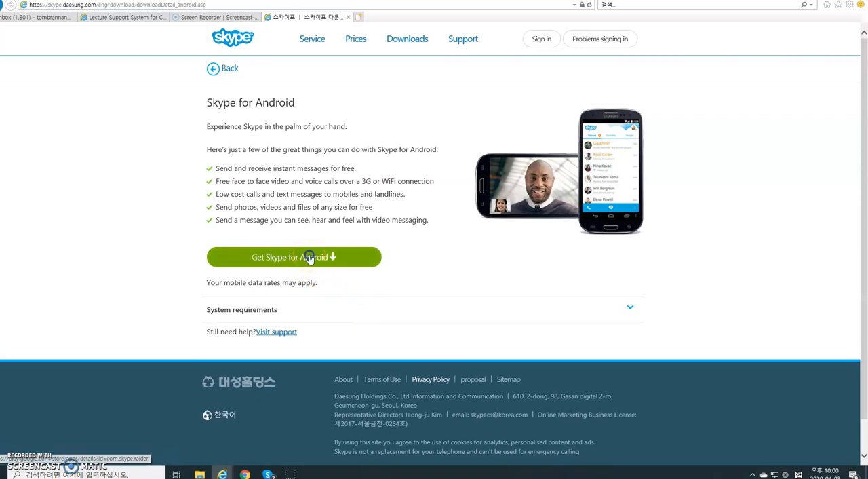
left_click(293, 256)
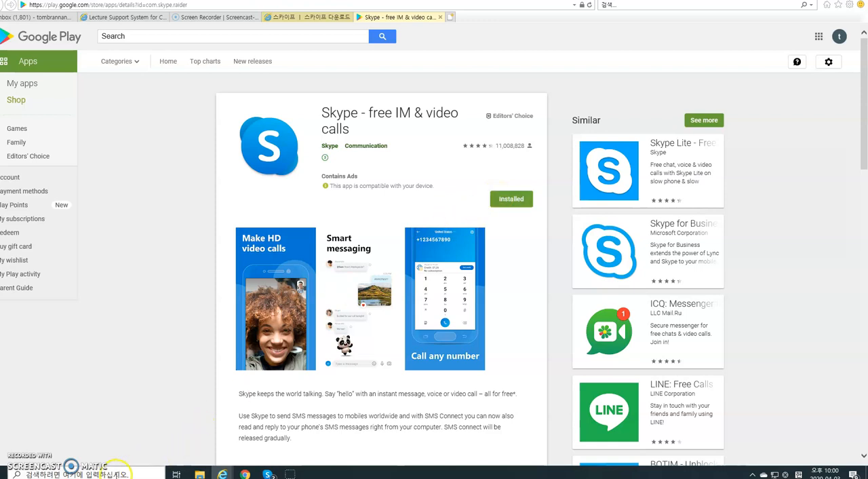
mouse_move(114, 469)
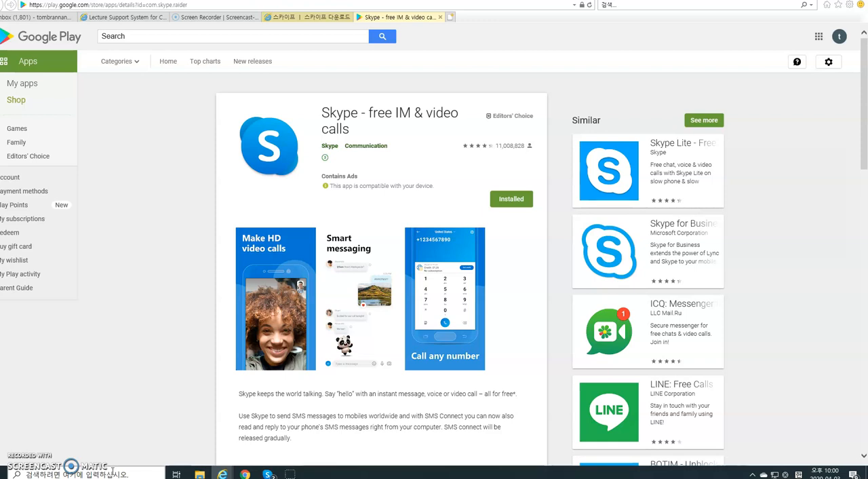
mouse_move(142, 420)
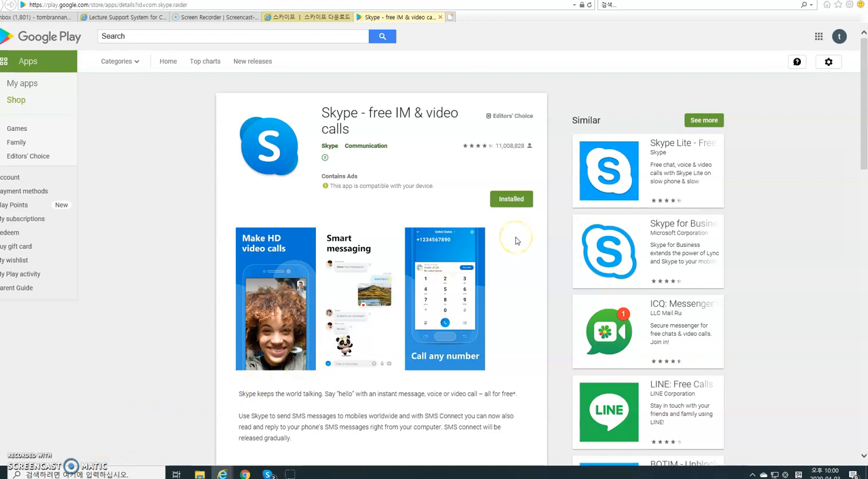
mouse_move(510, 310)
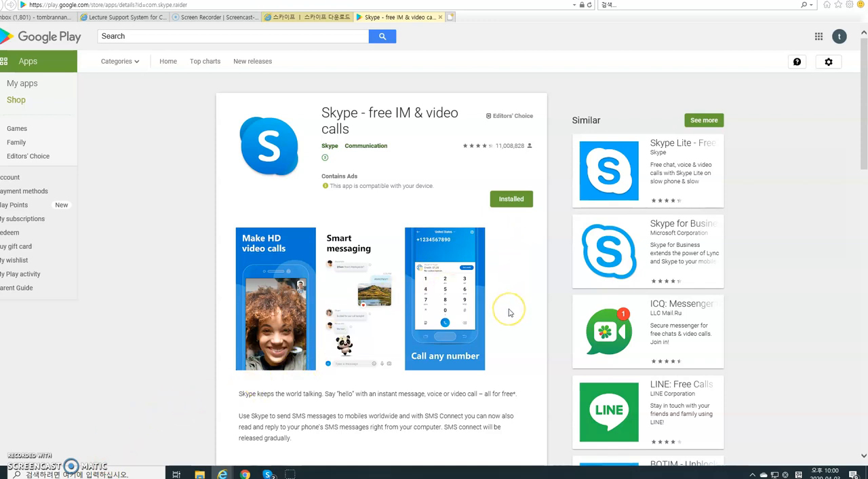
mouse_move(510, 312)
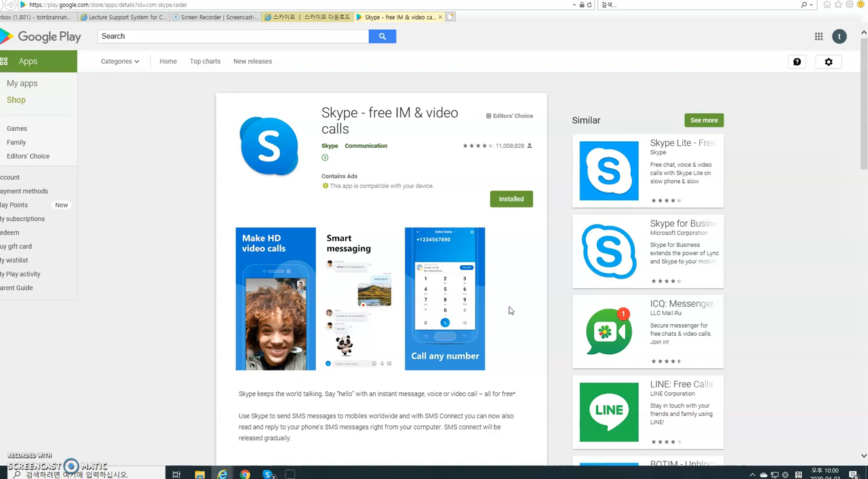
mouse_move(513, 301)
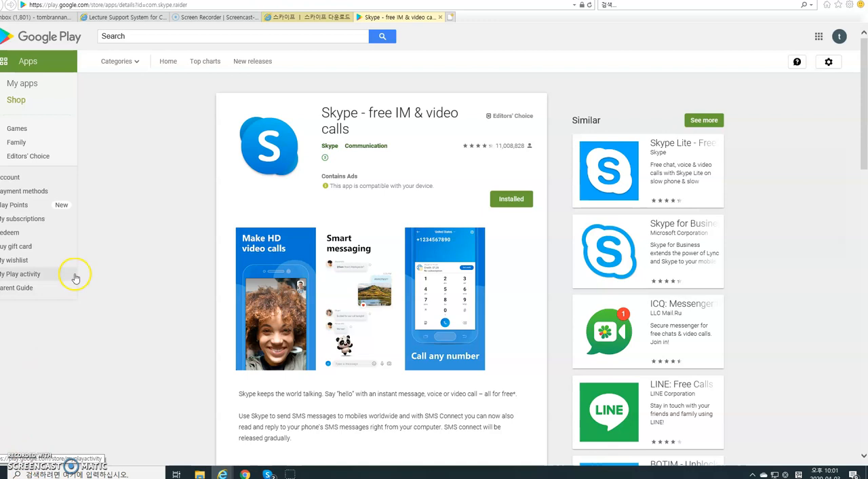
mouse_move(118, 311)
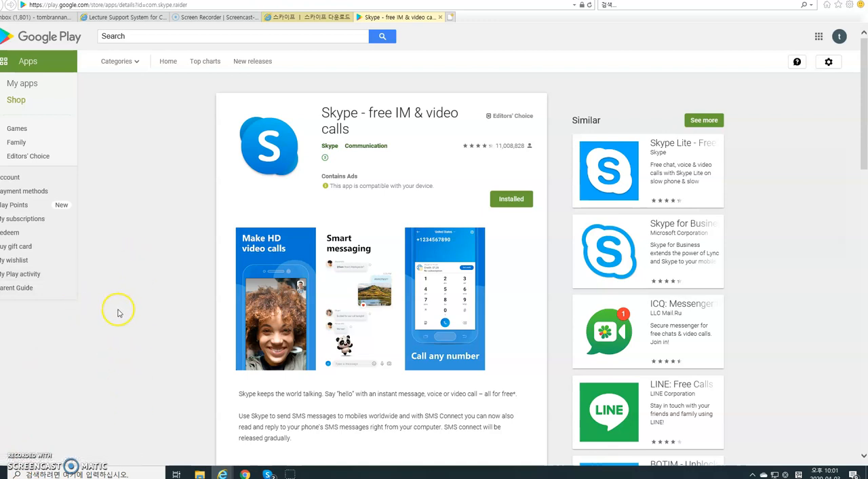